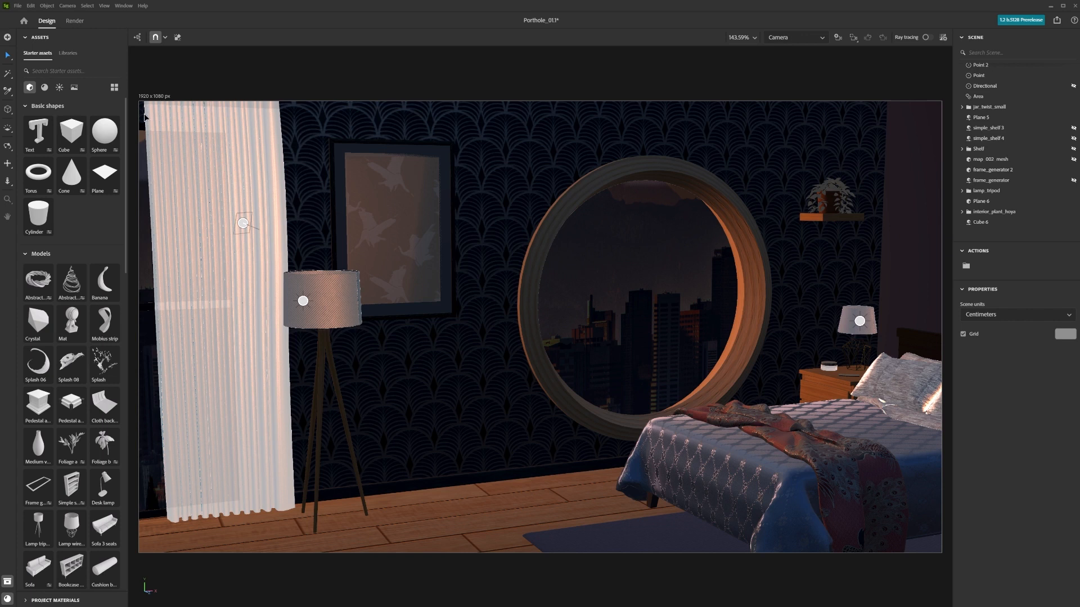
# - Browse the starter asset categories (materials, lights, images, list and thumbnail views) and return to models
pyautogui.click(68, 53)
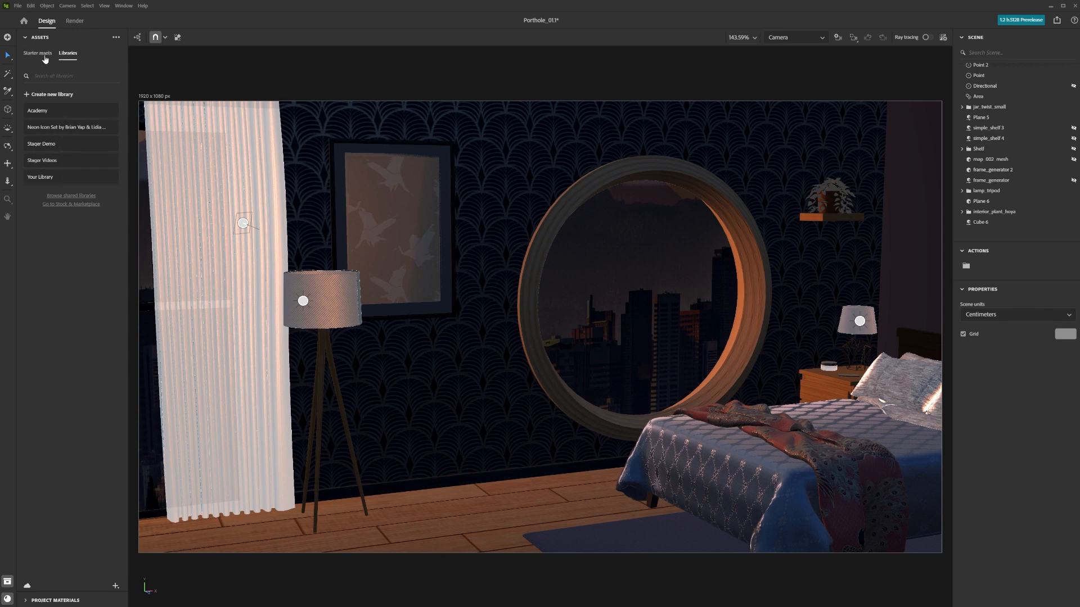
pyautogui.click(37, 53)
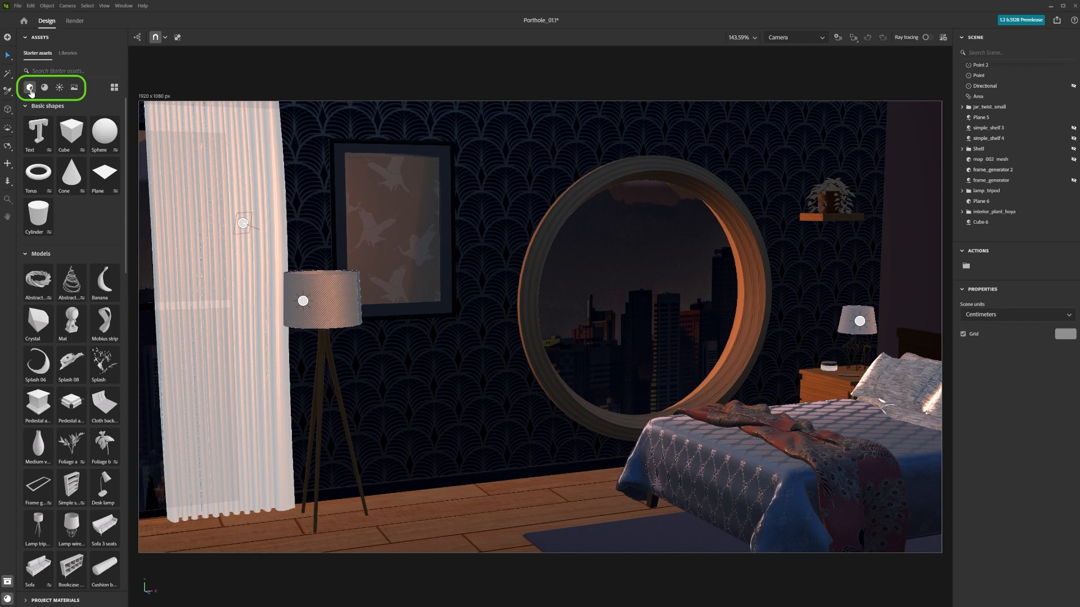
pyautogui.moveTo(29, 88)
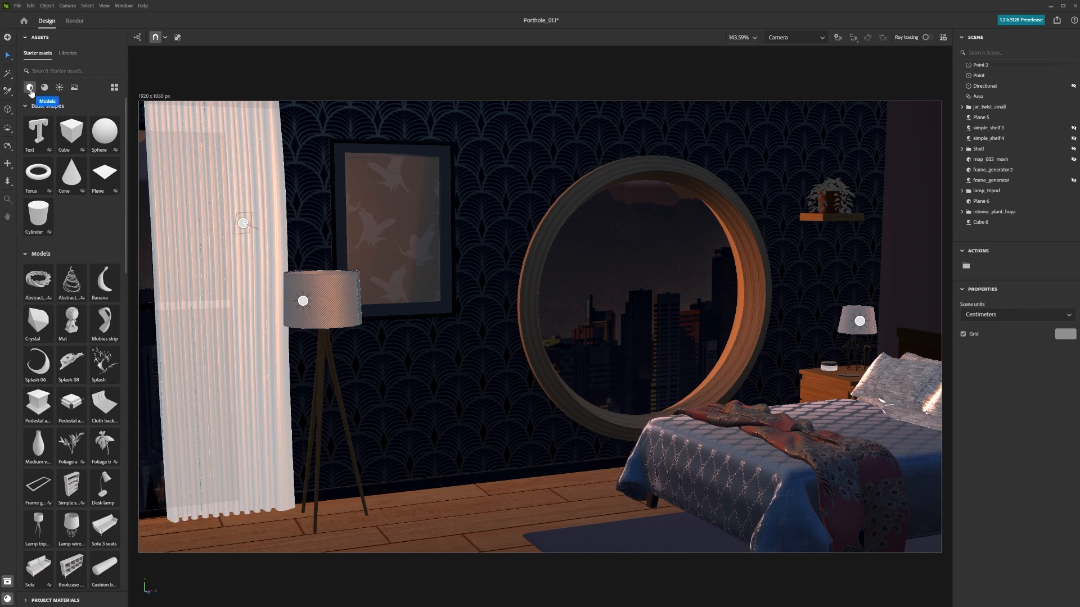
pyautogui.click(44, 87)
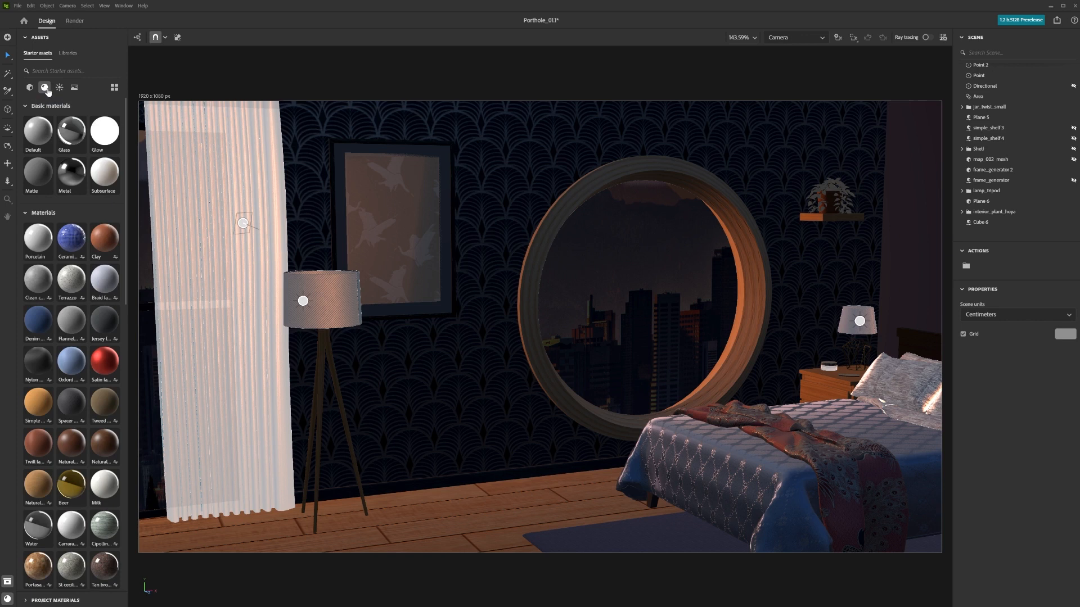
pyautogui.click(60, 88)
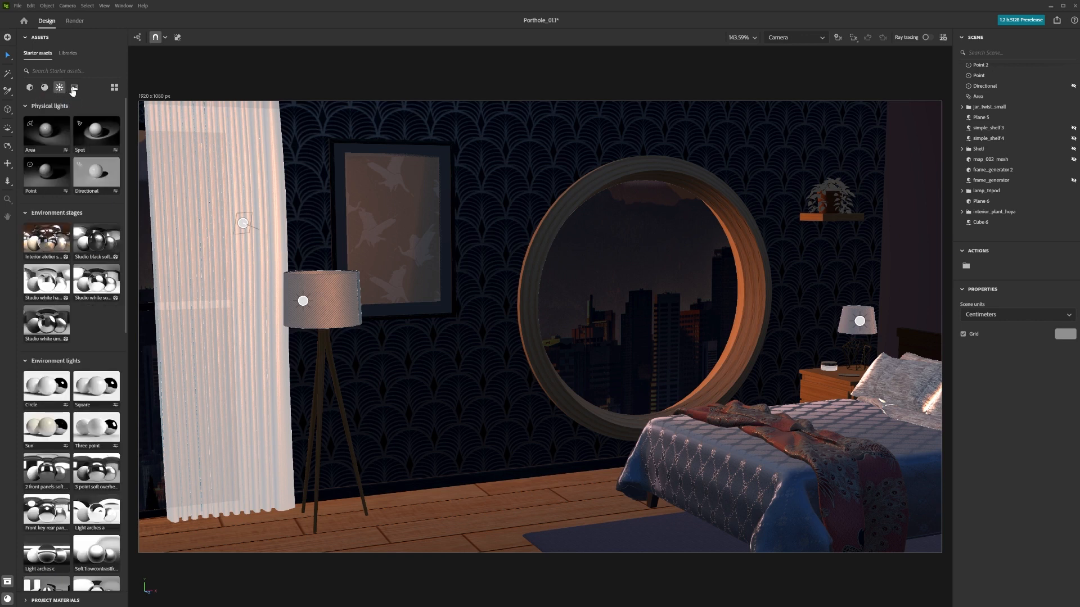
pyautogui.click(73, 88)
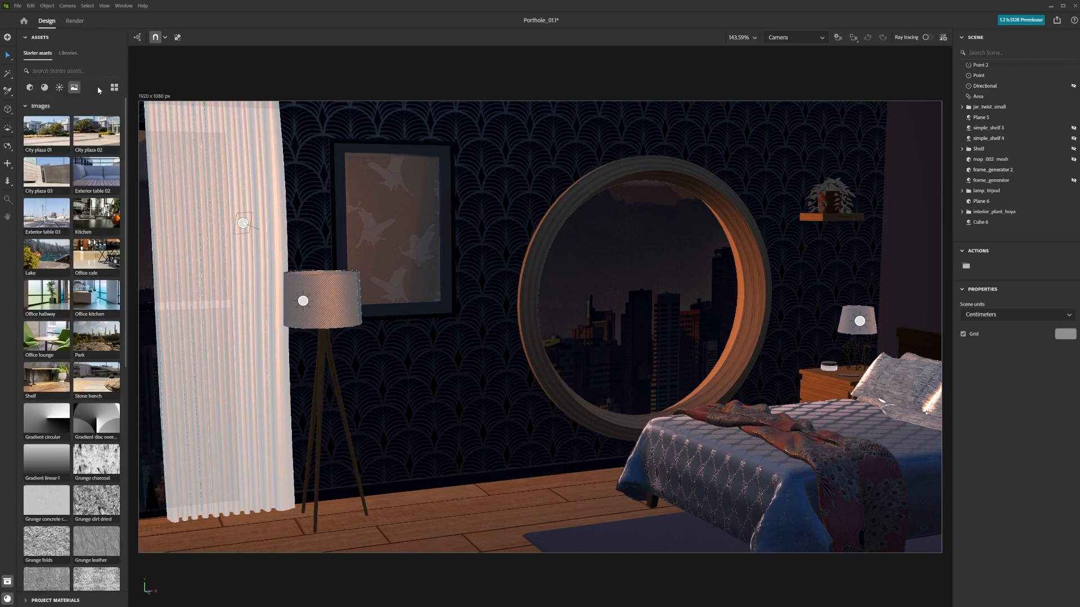
pyautogui.click(114, 88)
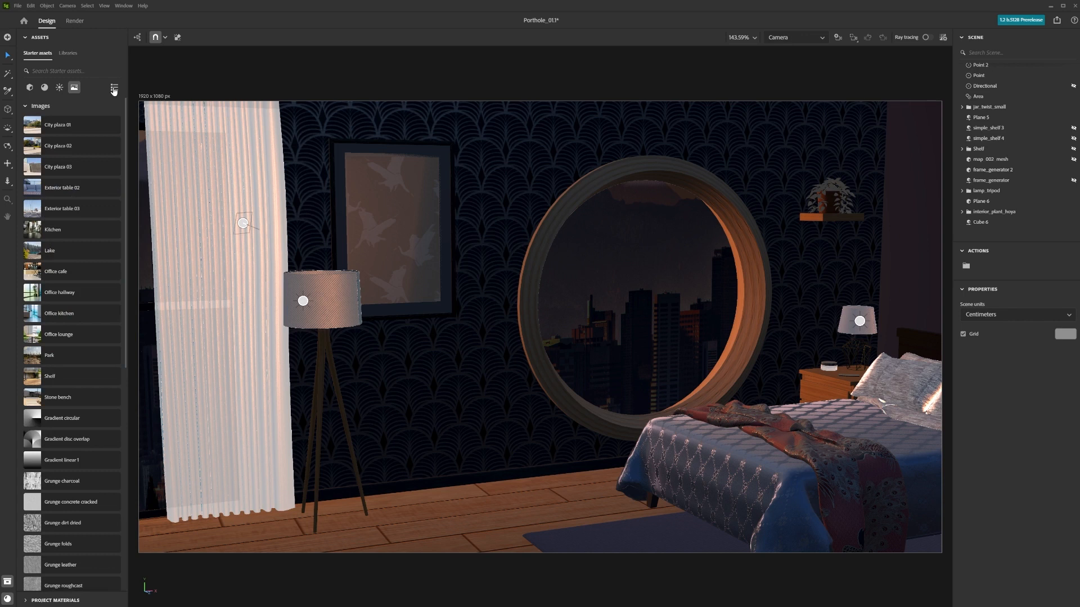
pyautogui.click(114, 88)
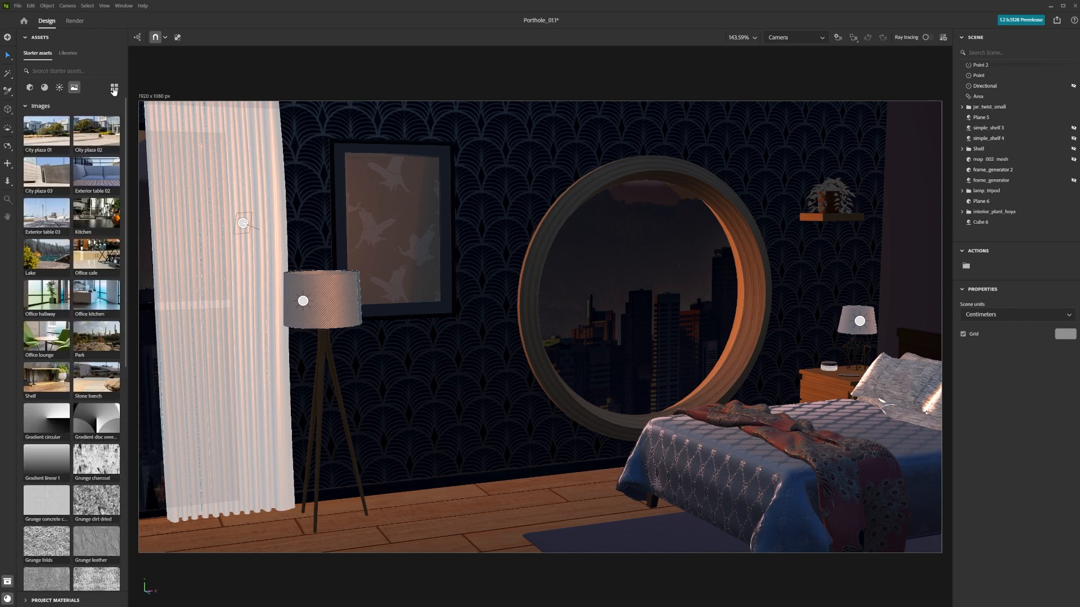
pyautogui.click(29, 88)
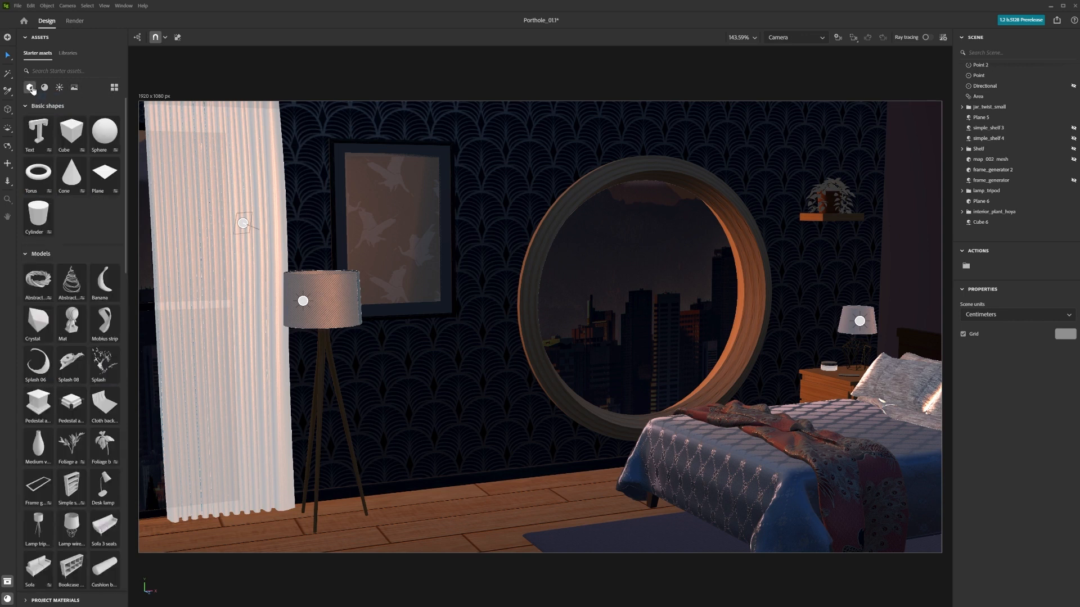
# - Place the Armchair beside the floor lamp with satin fabric seat and select its leg meshes for a darker material
pyautogui.click(25, 105)
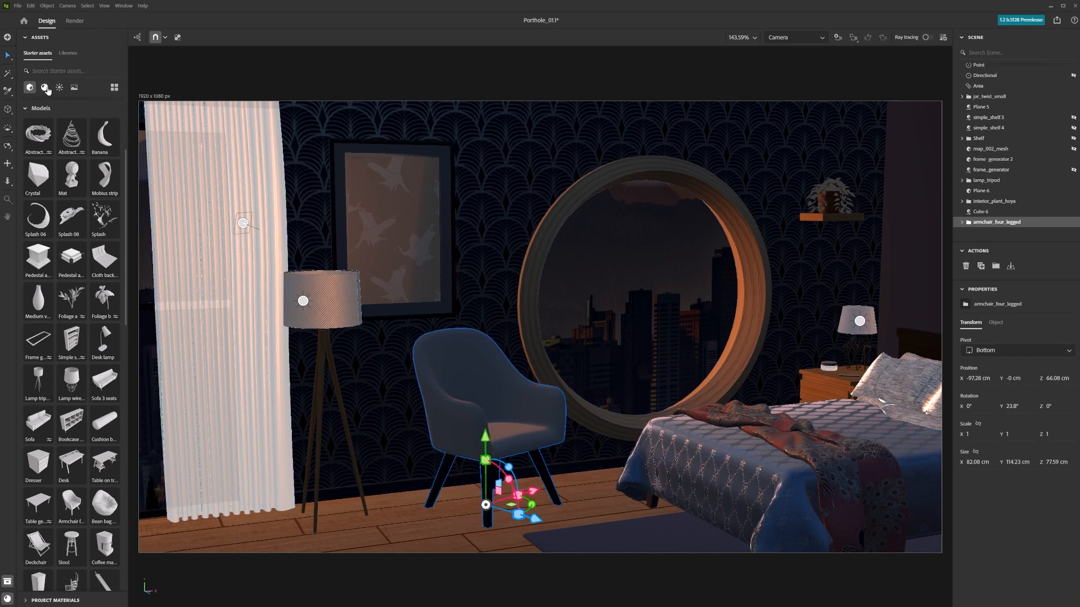
pyautogui.click(44, 88)
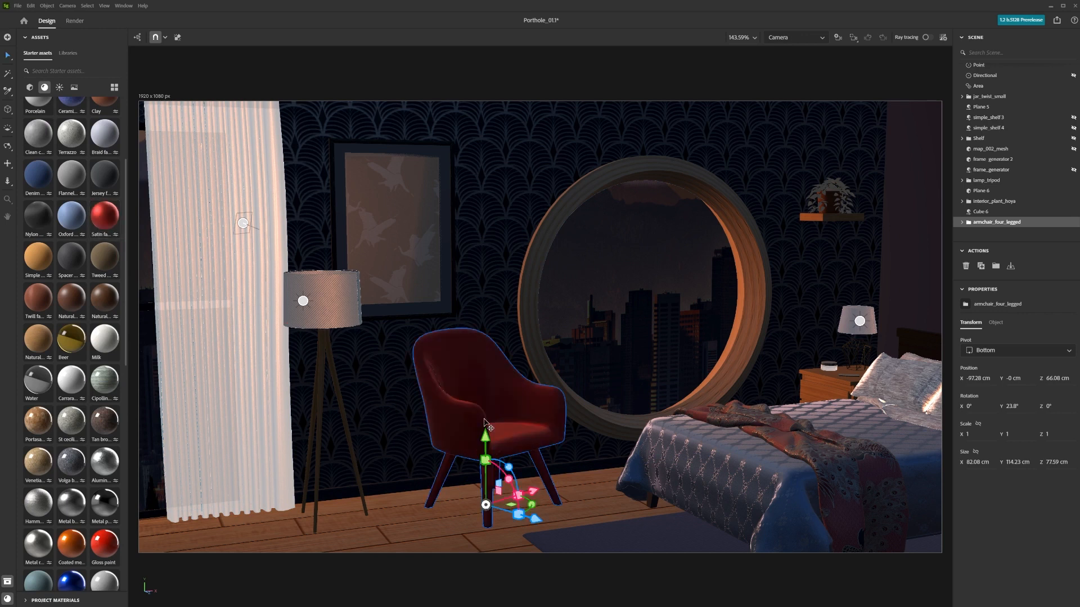
pyautogui.moveTo(455, 470)
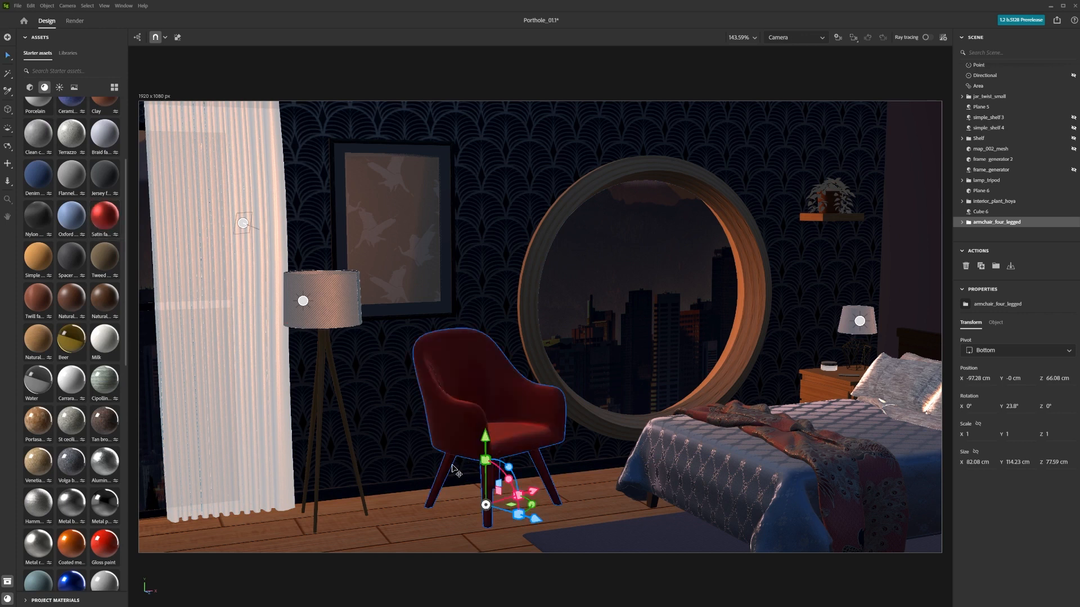
pyautogui.click(1002, 190)
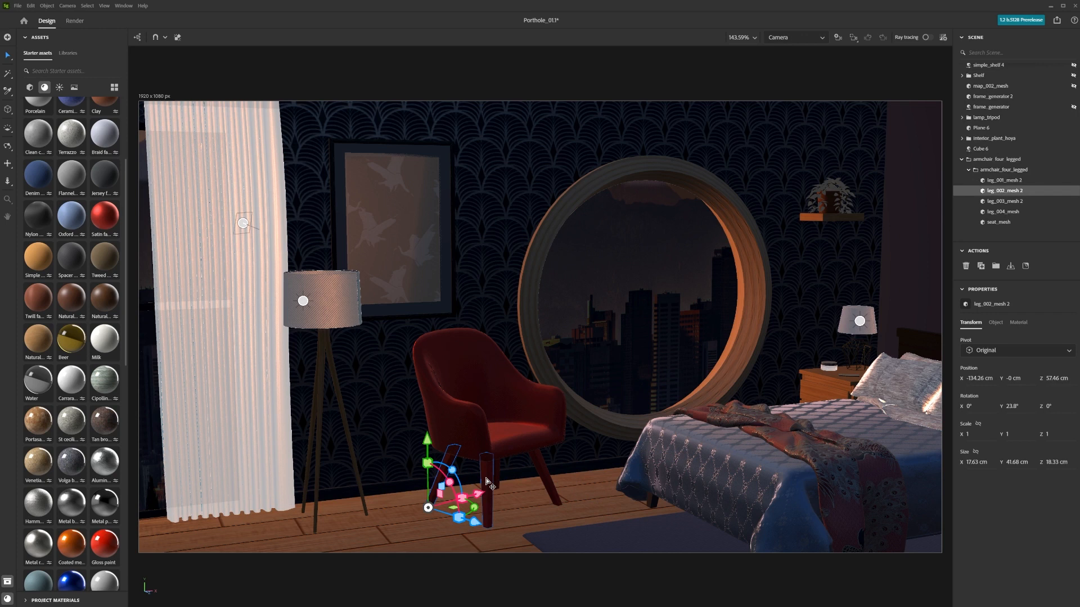
pyautogui.click(1002, 212)
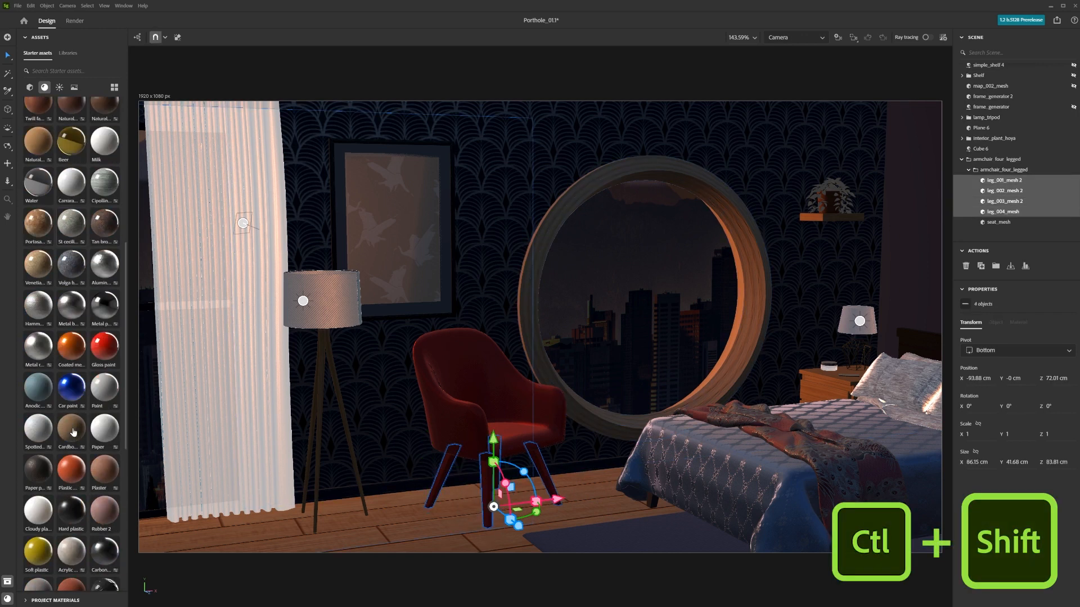
pyautogui.scroll(-3)
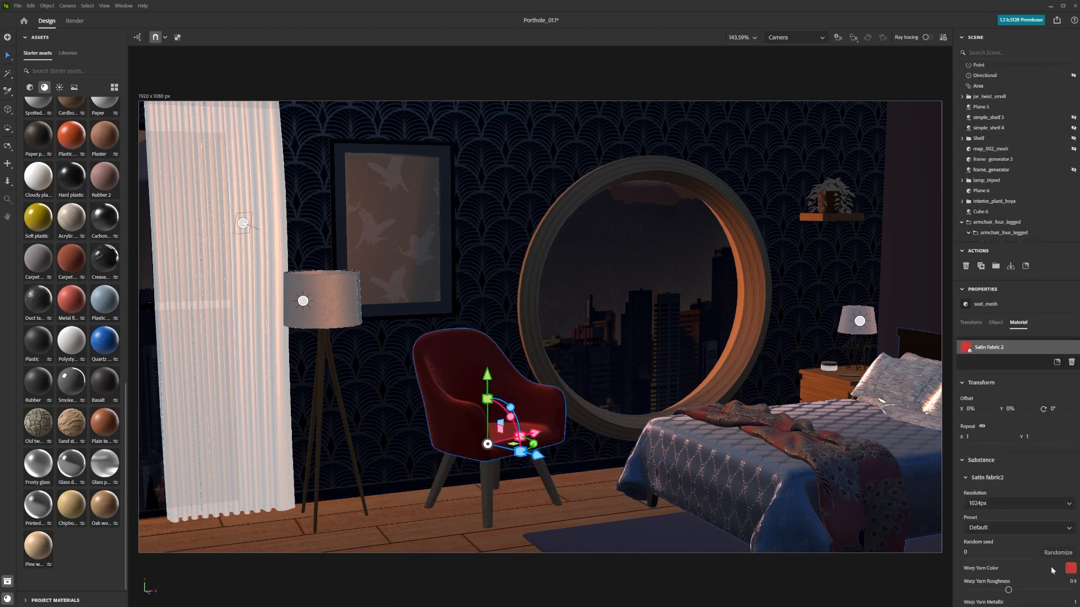
# - Place the Simple shelf model on the floor in front of the round window
pyautogui.click(1070, 569)
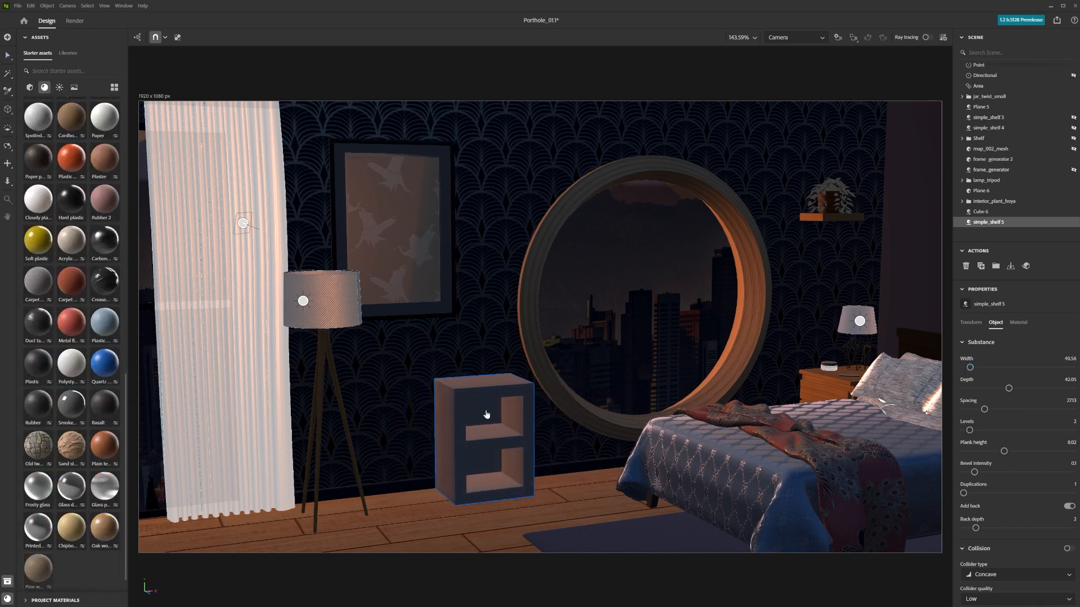
# - Apply Pine Wood to the shelf with a Crown cut and a higher Knots Amount
pyautogui.click(1019, 322)
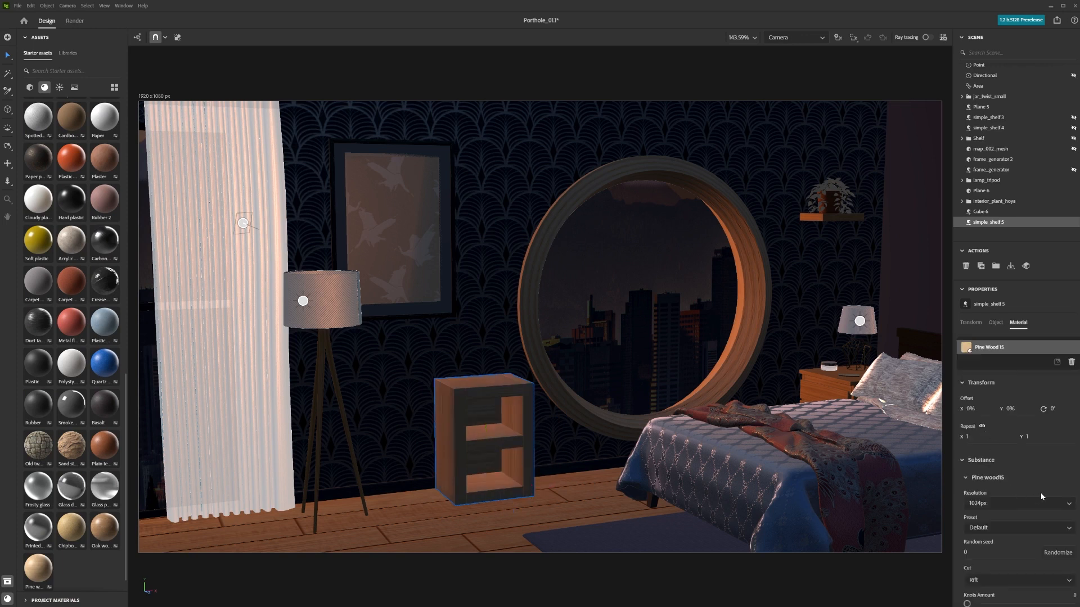
pyautogui.scroll(-3)
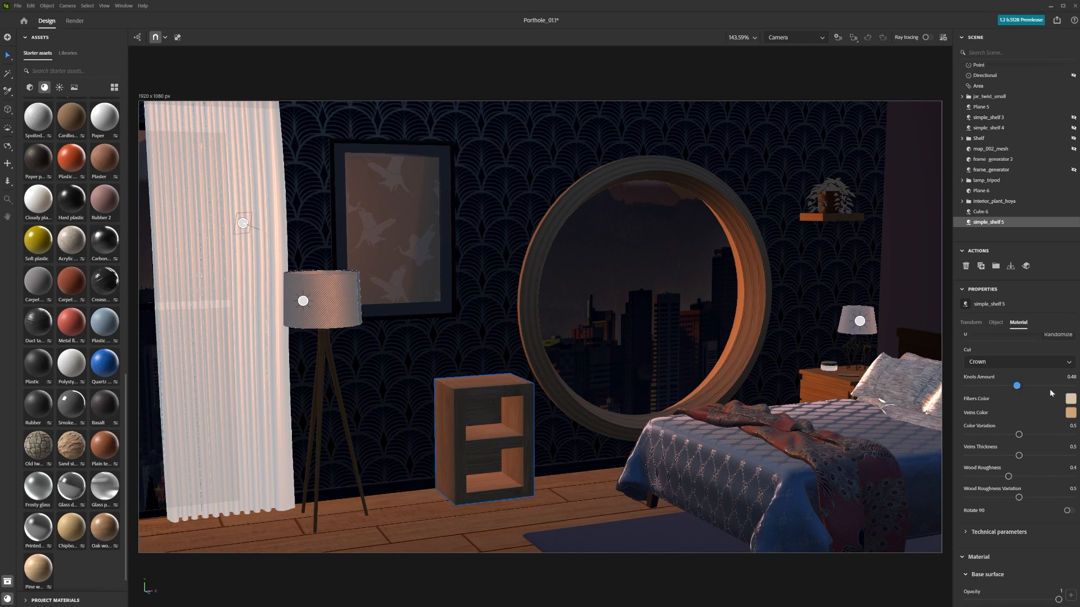
pyautogui.click(1069, 398)
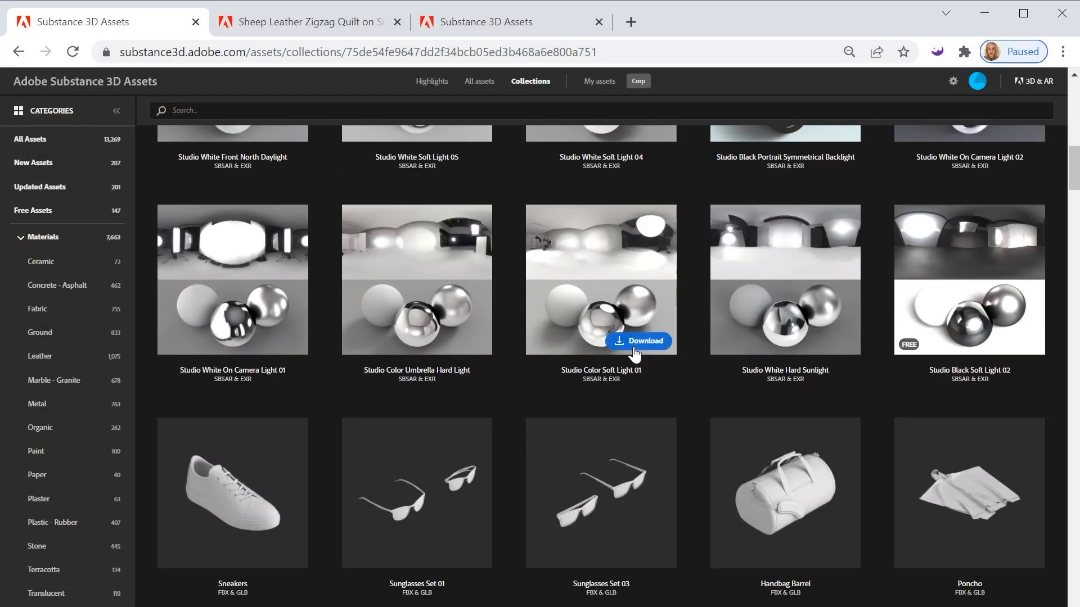
# - Locate the Sheep Leather Zigzag Quilt asset and preview its dark leather preset
pyautogui.scroll(-3)
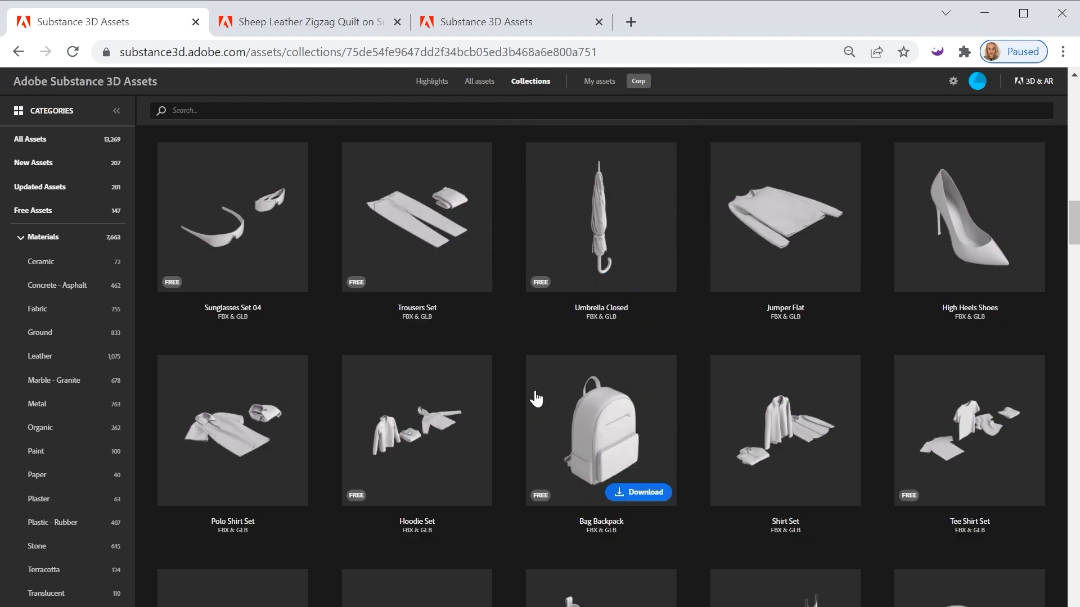
pyautogui.scroll(-3)
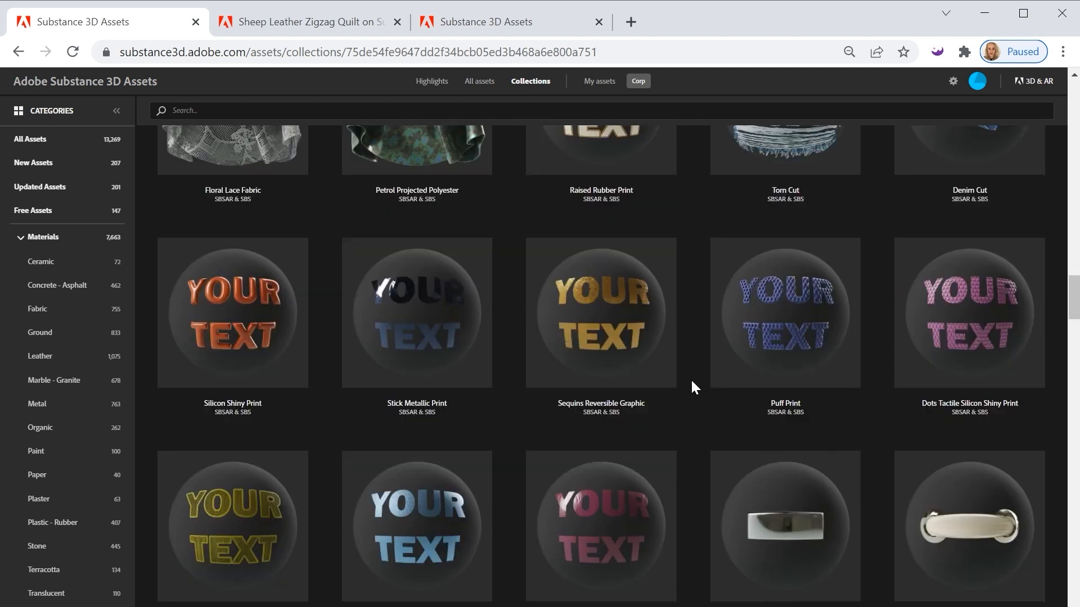
pyautogui.scroll(3)
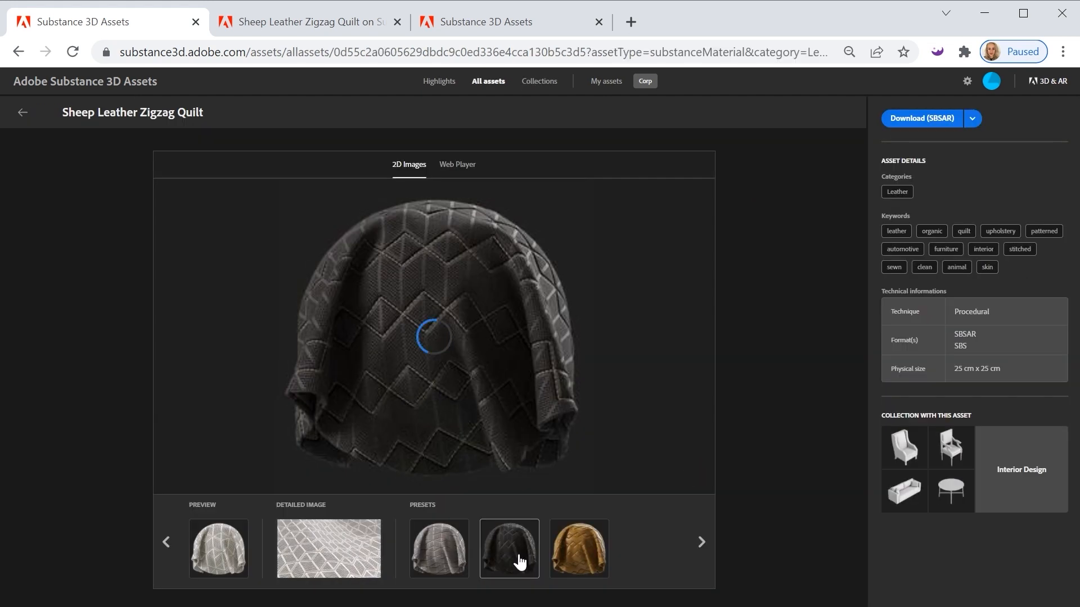
pyautogui.click(578, 549)
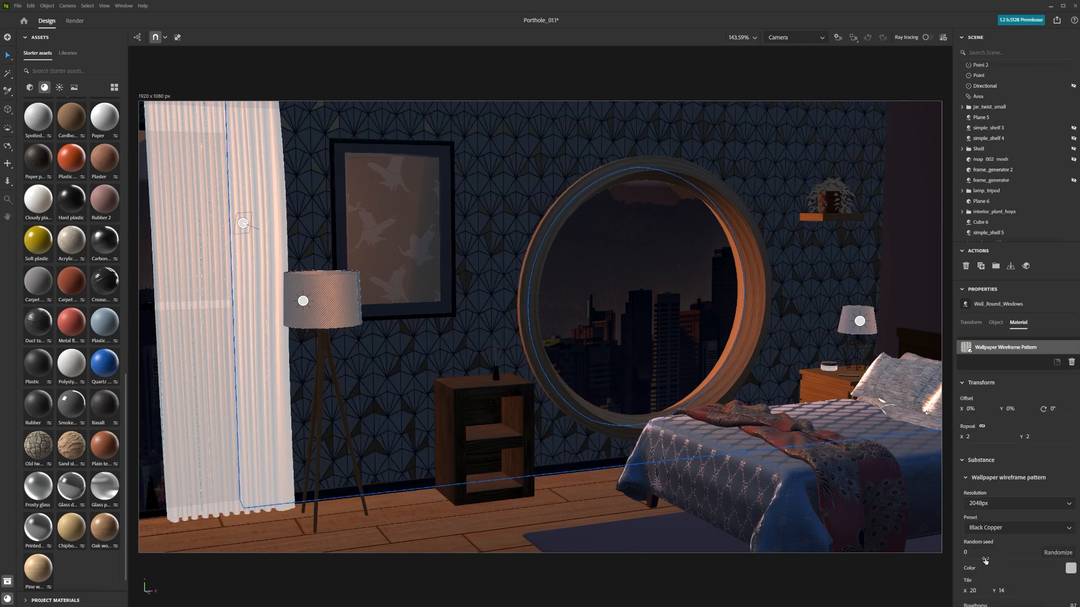
# - Switch the wall's Wallpaper wireframe pattern preset to Reflective Green
pyautogui.click(1019, 528)
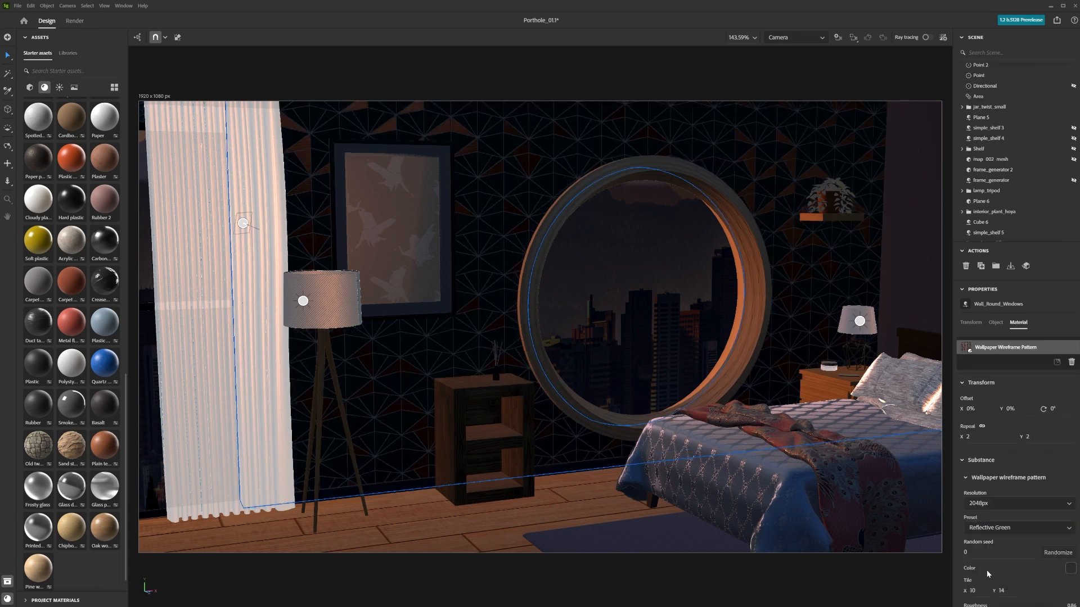